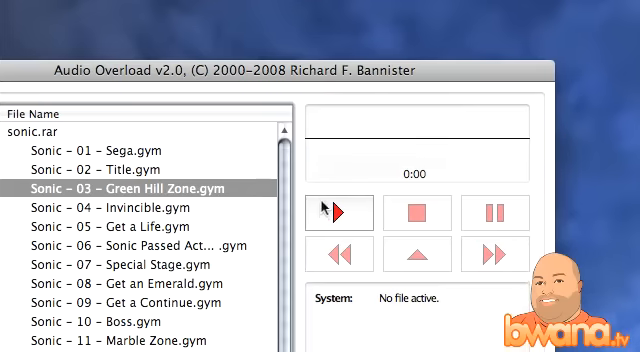
Play 'Sonic – 03 – Green Hill Zone.gym' in Audio Overload.
click(358, 204)
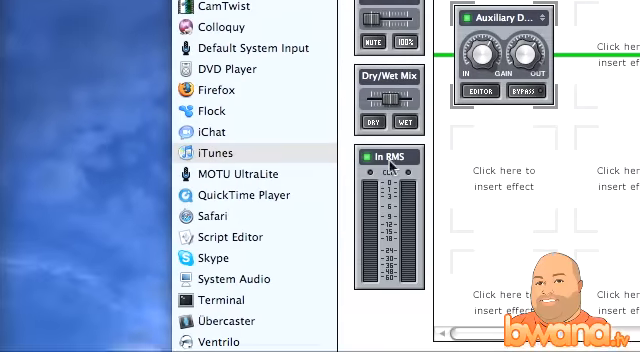
Choose Audio Overload as the application source in the Input settings.
scroll(down, 3)
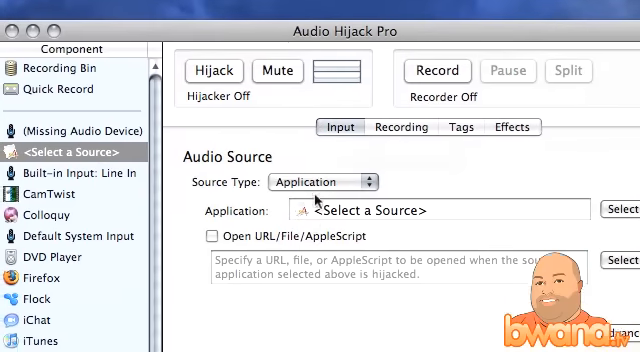
click(344, 180)
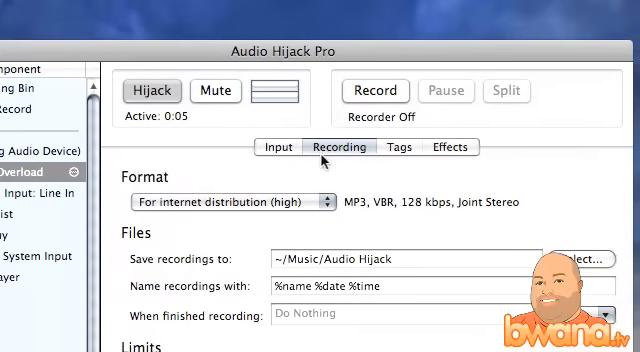
Check the MP3 128 kbps recording format and start recording Audio Overload's output.
click(230, 198)
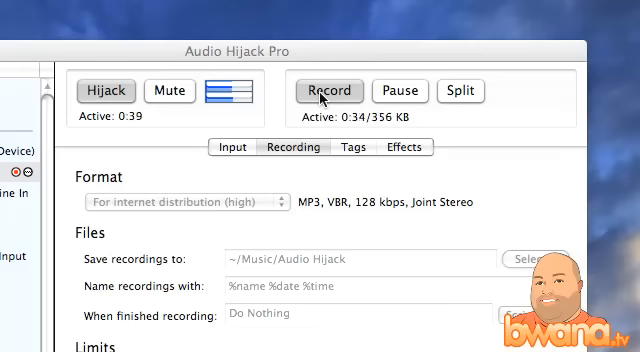
click(328, 90)
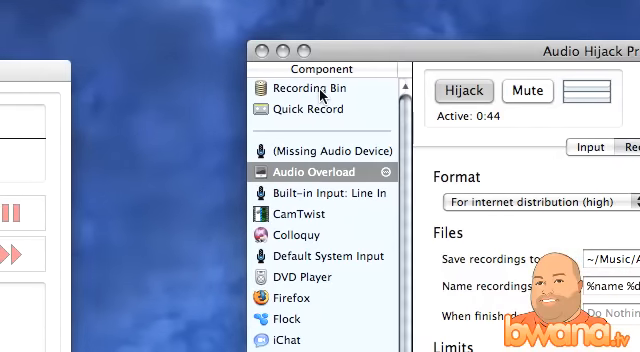
Show the Recording Bin of finished recordings in Audio Hijack Pro.
click(300, 90)
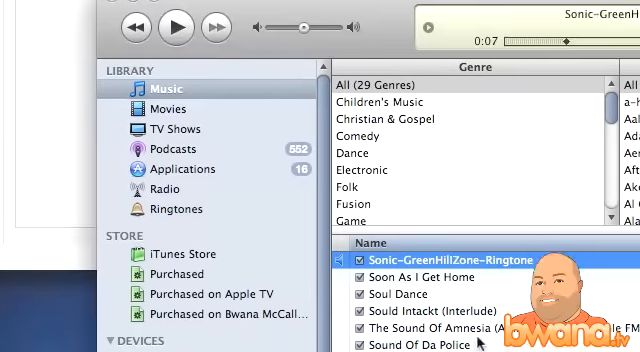
View the Options page of Get Info for the Sonic-GreenHillZone-Ringtone track.
scroll(down, 3)
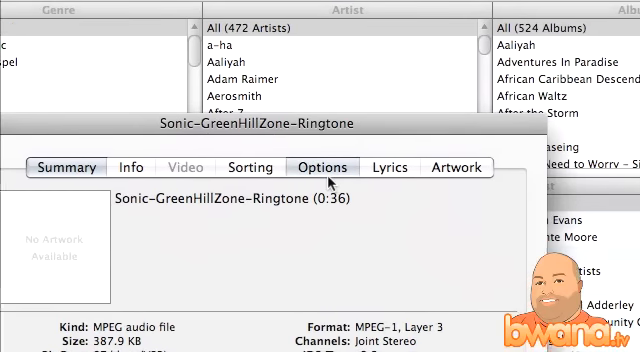
click(322, 168)
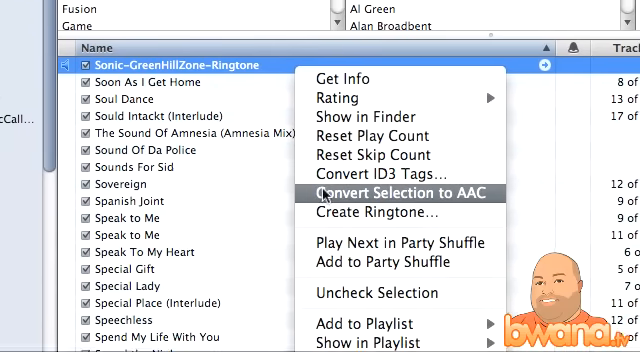
Convert the Sonic-GreenHillZone-Ringtone track to AAC.
click(380, 196)
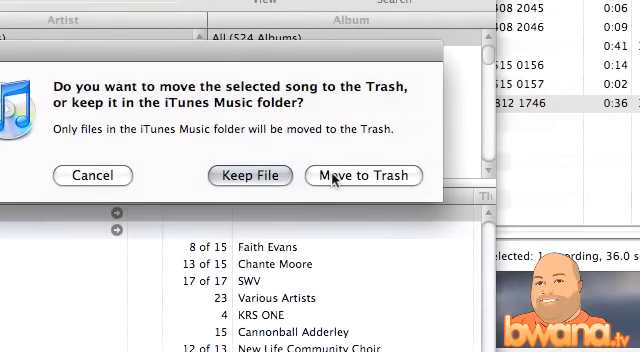
Move the original MP3 to the Trash and reveal the AAC track's file in Finder.
click(366, 176)
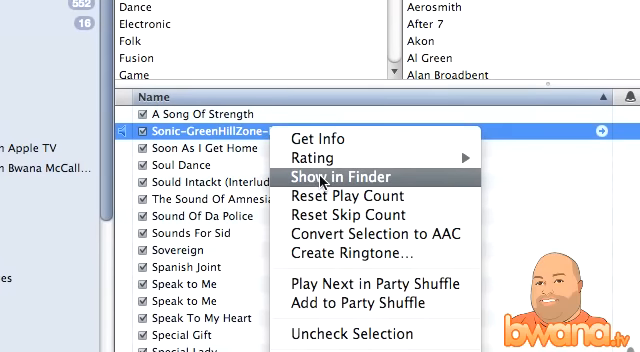
click(348, 176)
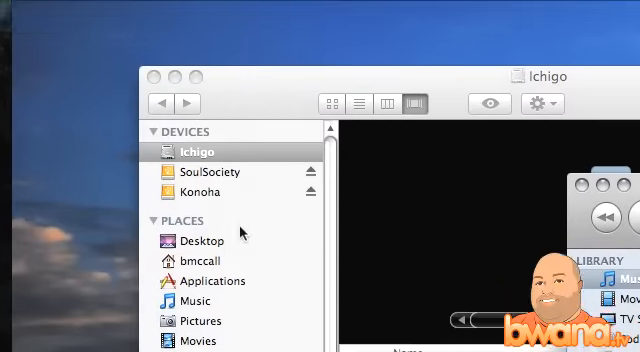
Rename the ringtone file's extension from .m4a to .m4r and confirm Use .m4r.
click(200, 240)
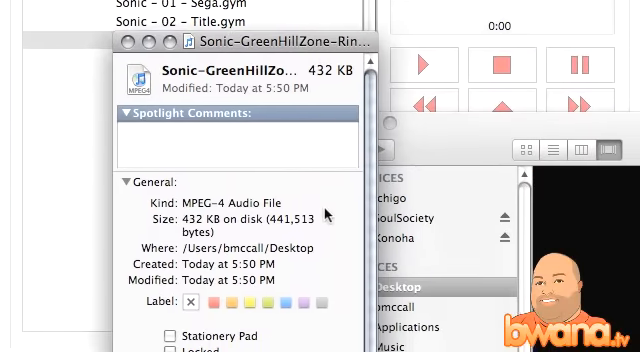
scroll(down, 3)
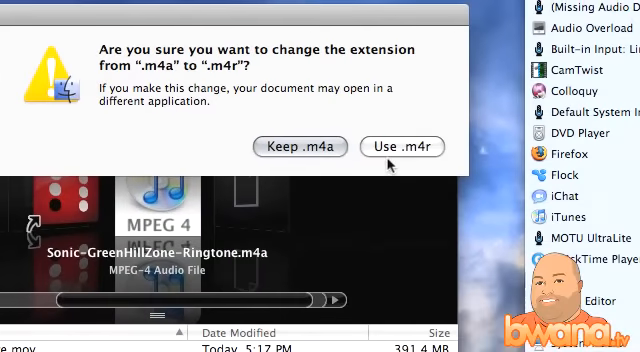
click(400, 148)
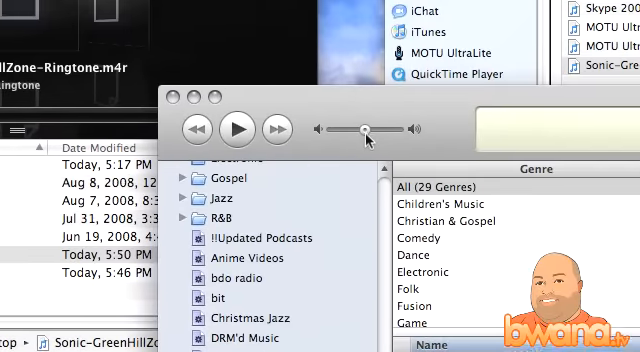
Bring the iTunes library forward to receive the .m4r ringtone file.
click(236, 130)
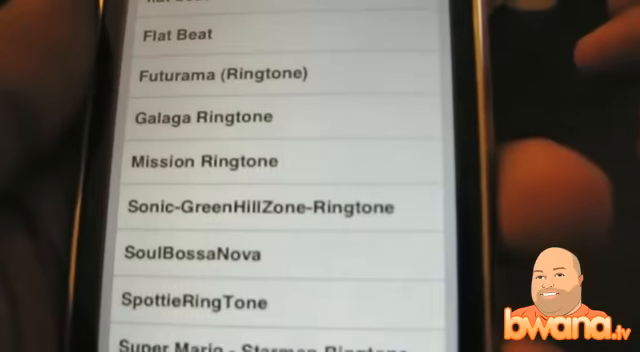
Select Sonic-GreenHillZone-Ringtone in Settings > Sounds > Ringtone and browse the custom list.
click(260, 204)
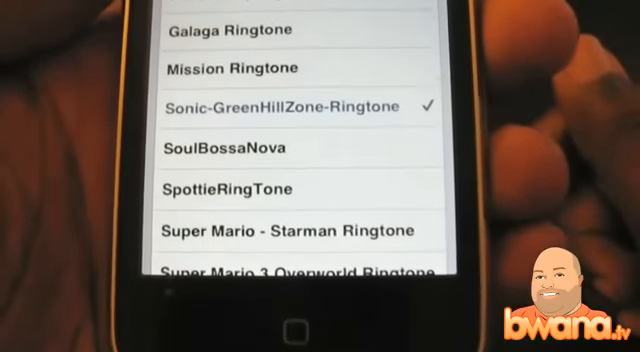
scroll(down, 3)
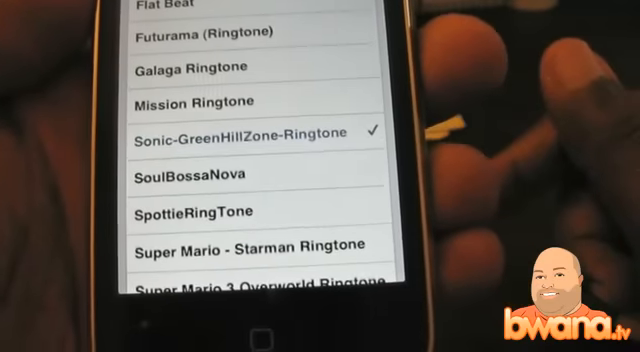
scroll(down, 3)
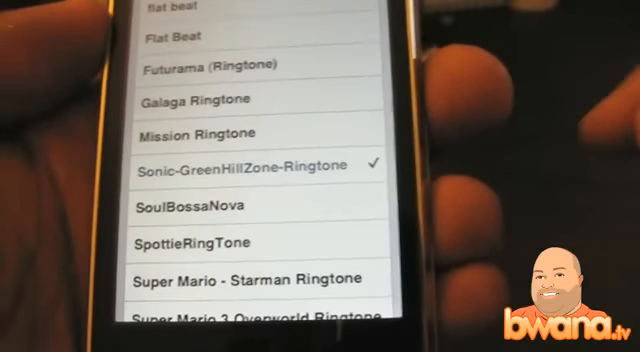
scroll(down, 3)
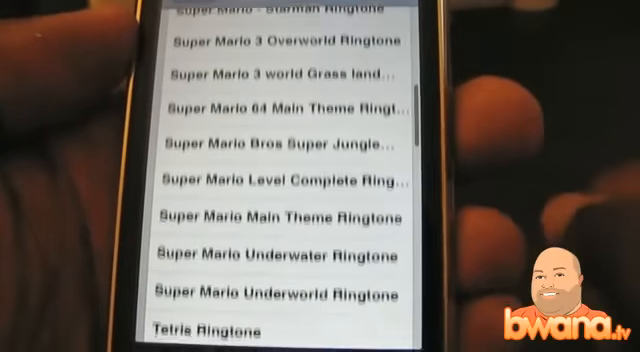
Select Zelda Ringtone as the iPhone ringtone, replacing Sonic-GreenHillZone-Ringtone.
scroll(down, 3)
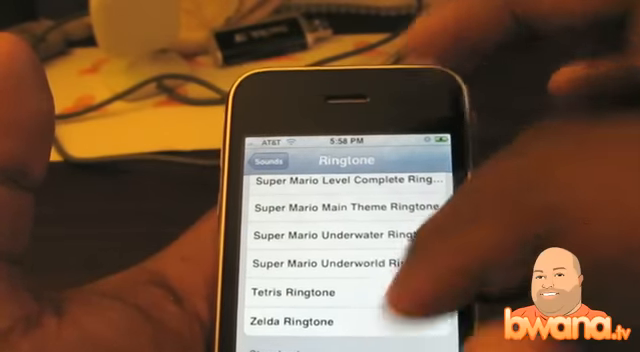
click(316, 322)
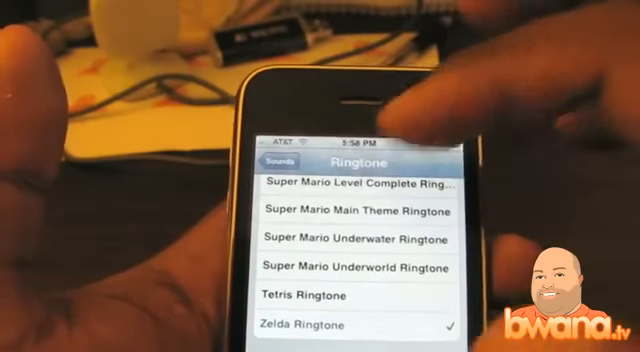